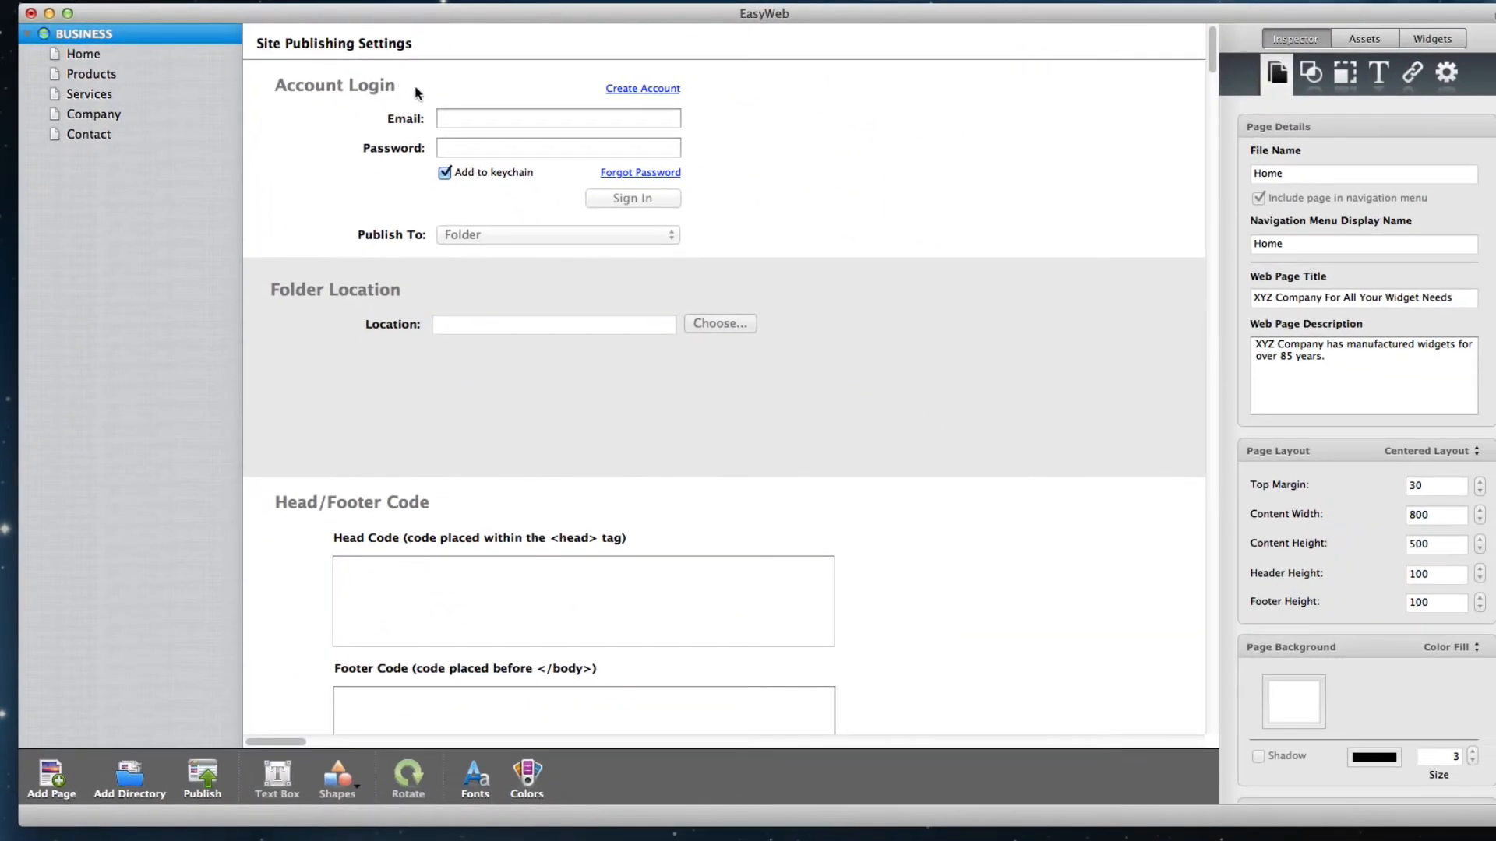
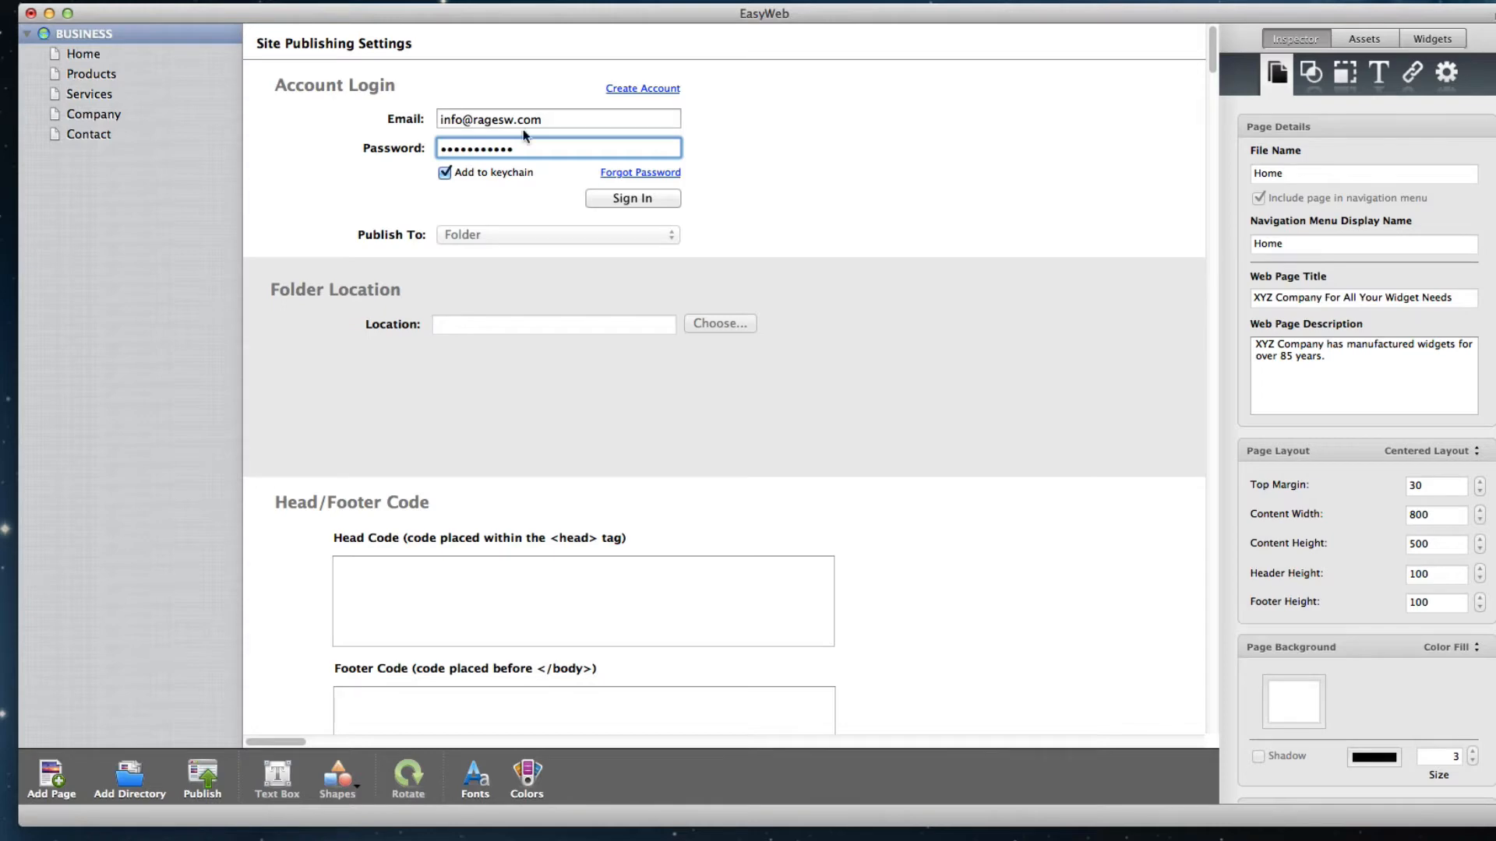
- Enter the account email and password and sign in to EasyWeb hosting
click(633, 198)
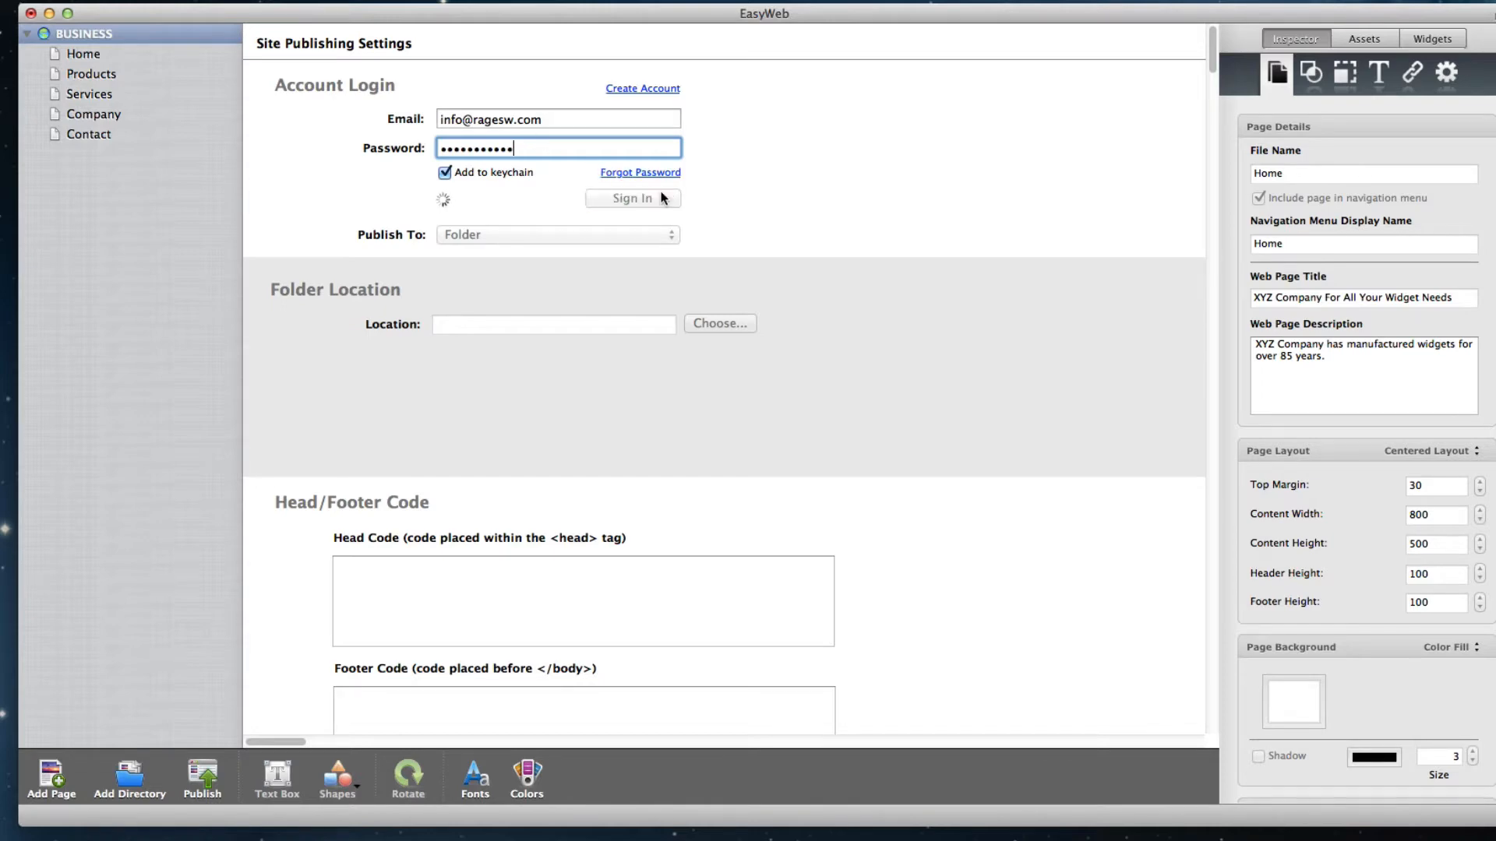
click(633, 198)
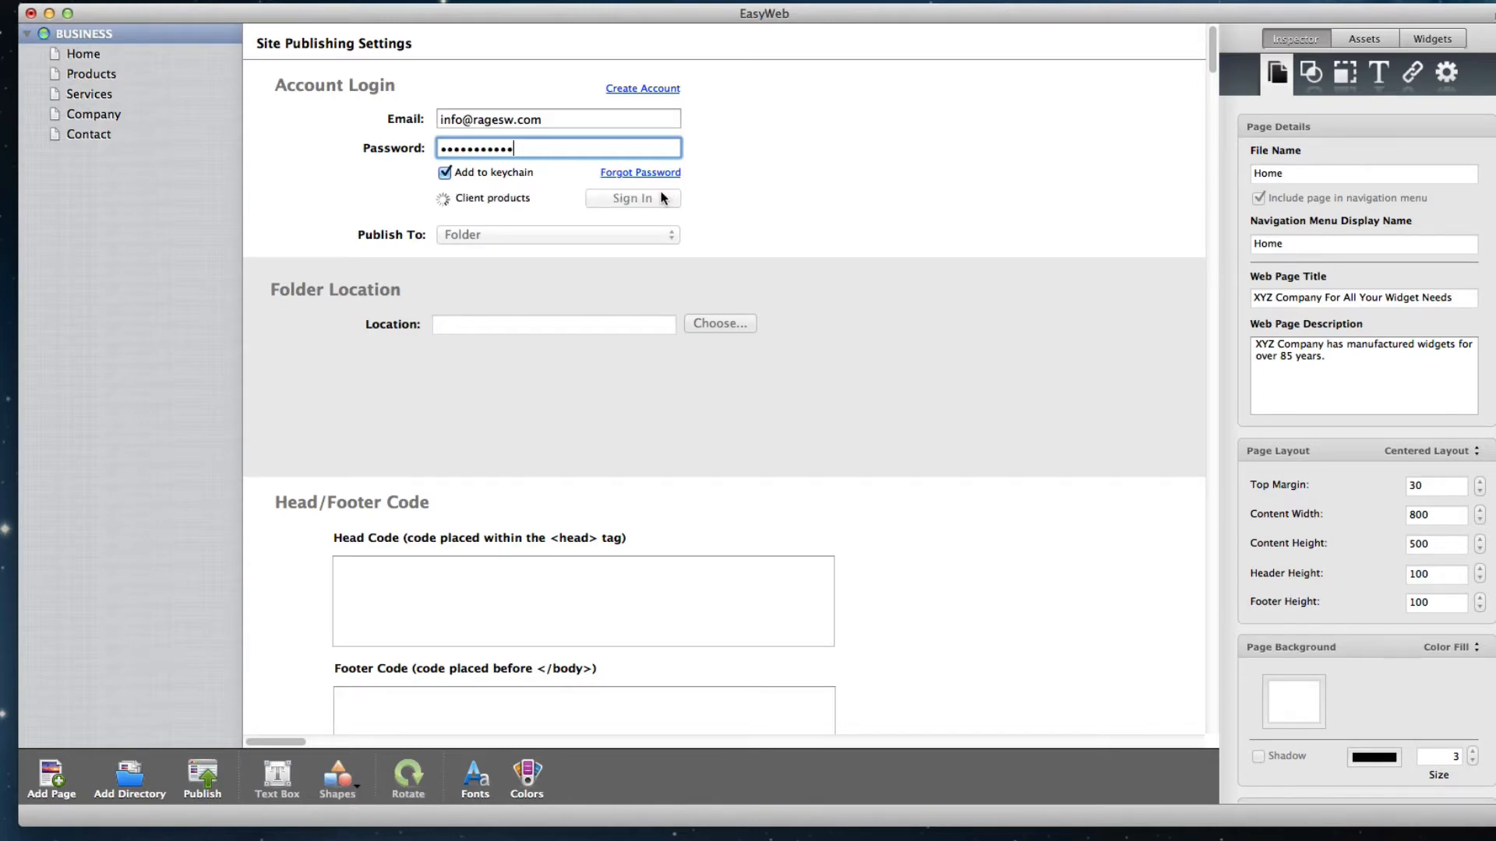
click(633, 199)
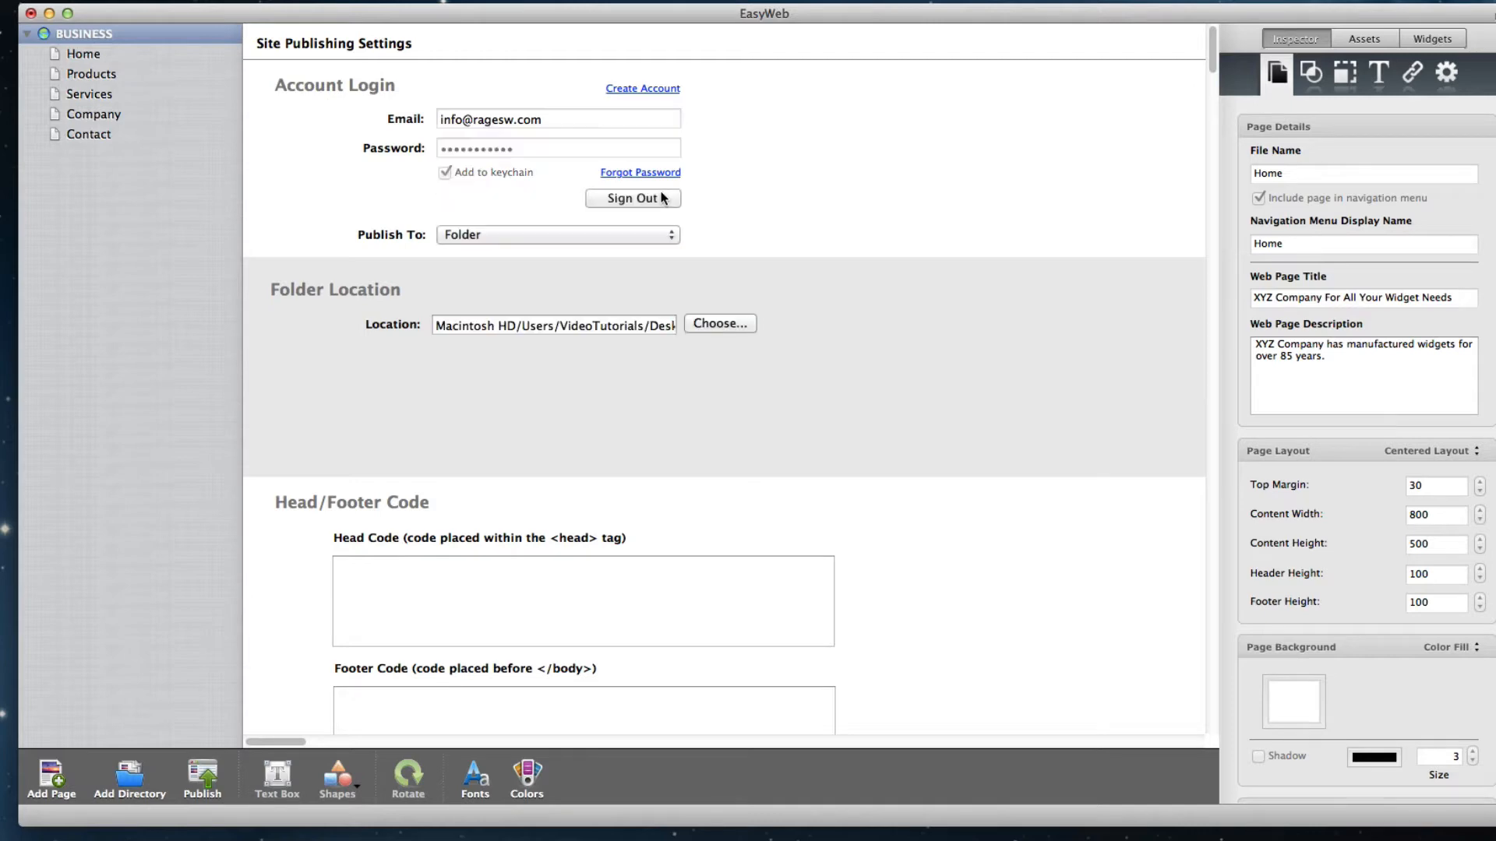
mouse_move(668, 236)
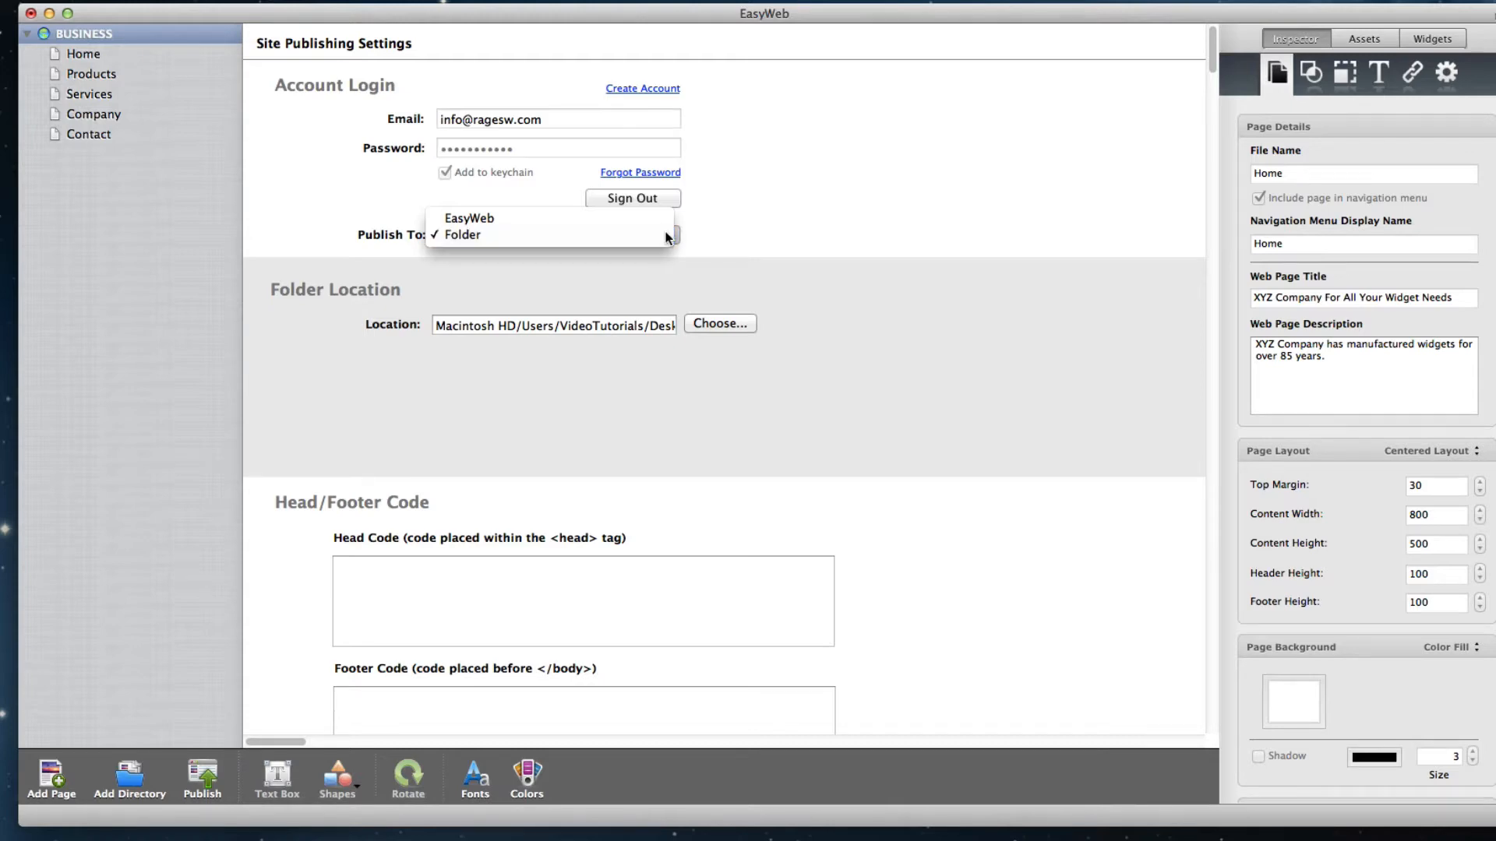
- Cancel the folder chooser unchanged, then list the Publish To destination options
click(719, 324)
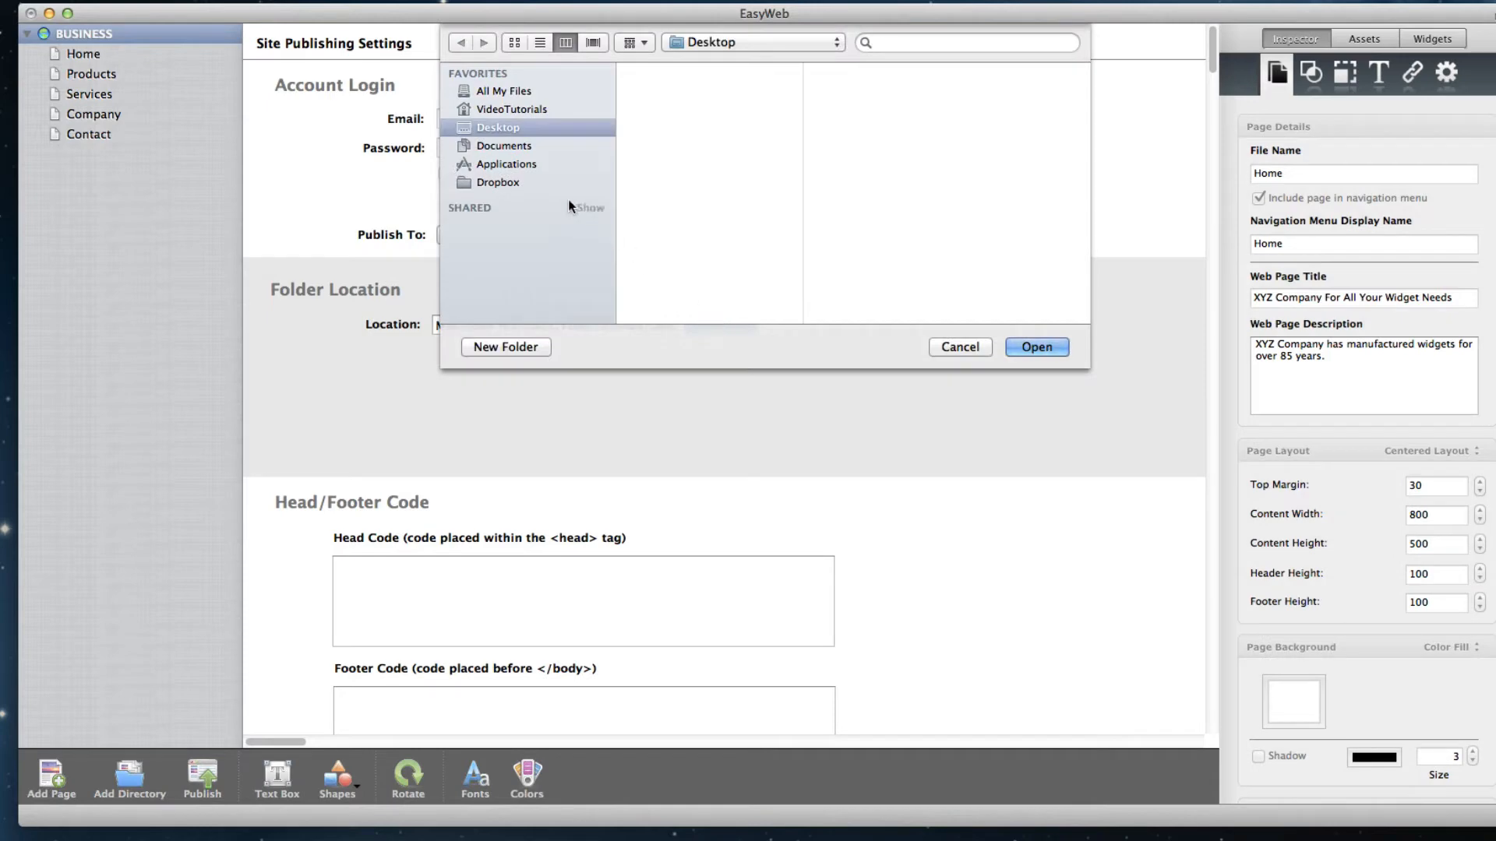
mouse_move(904, 299)
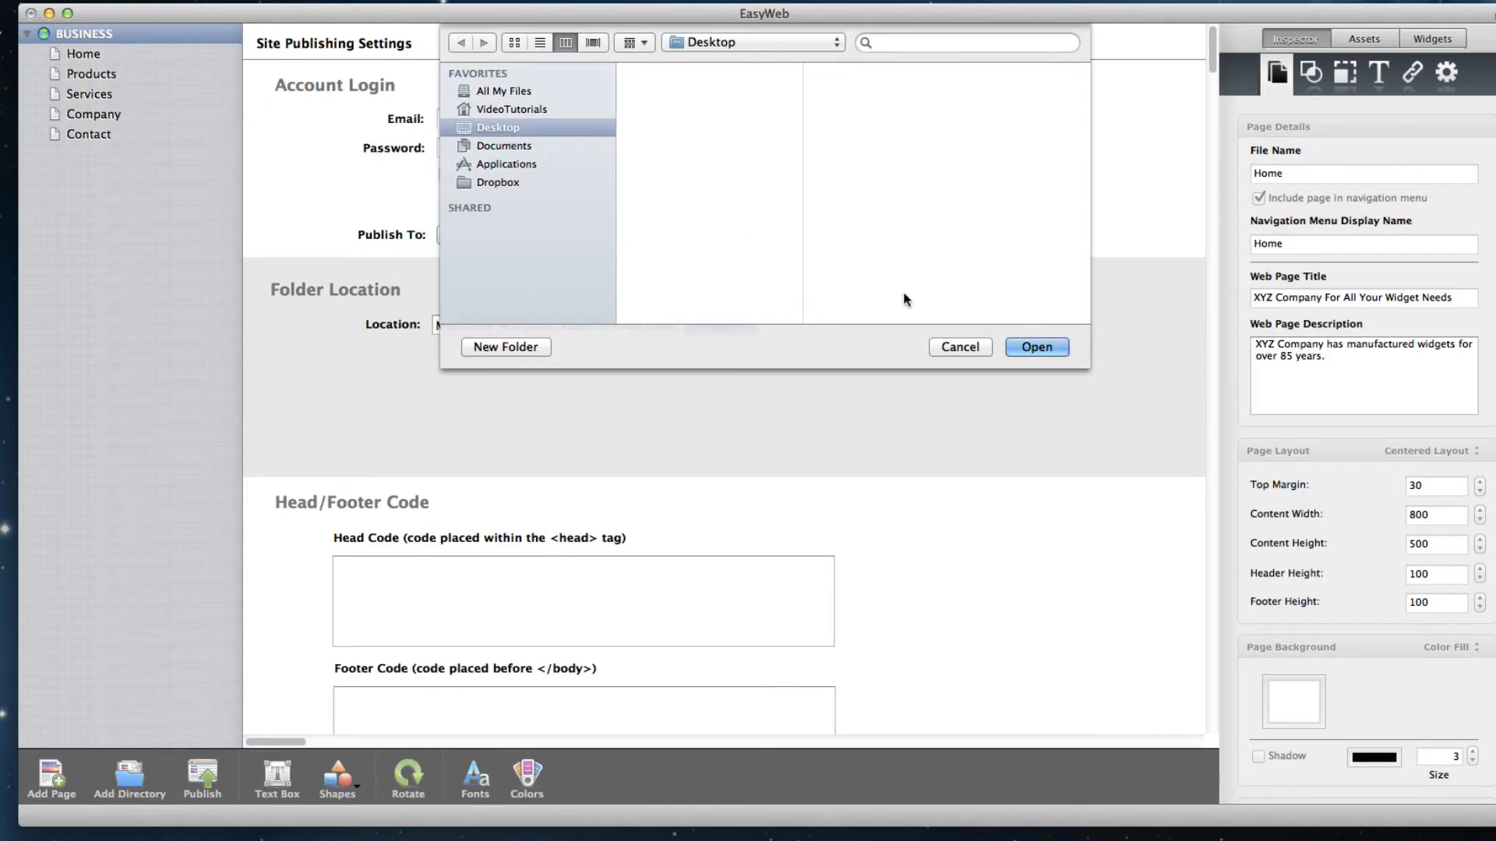
click(1037, 347)
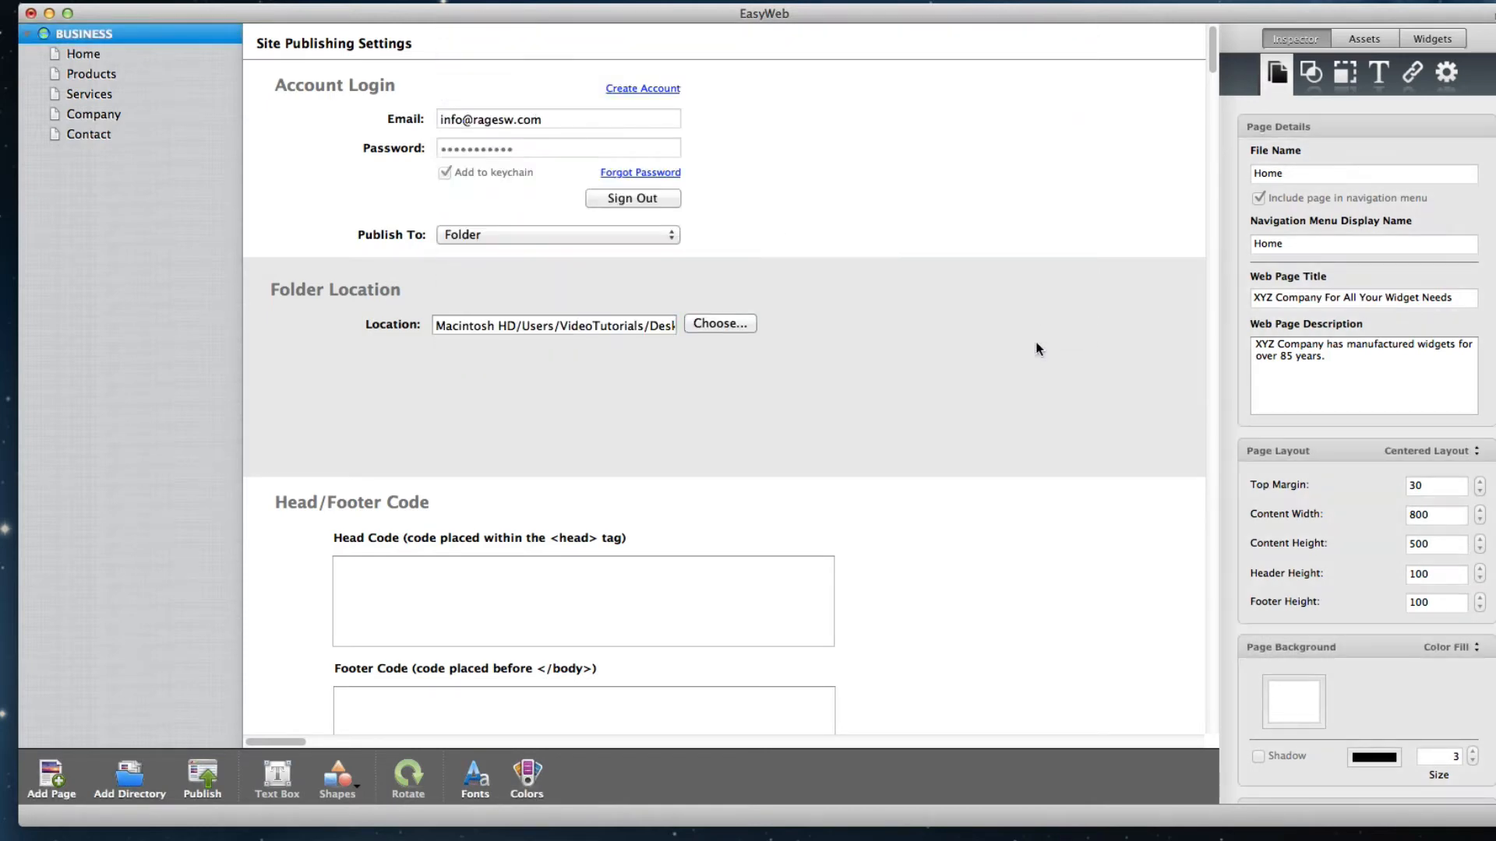
mouse_move(843, 286)
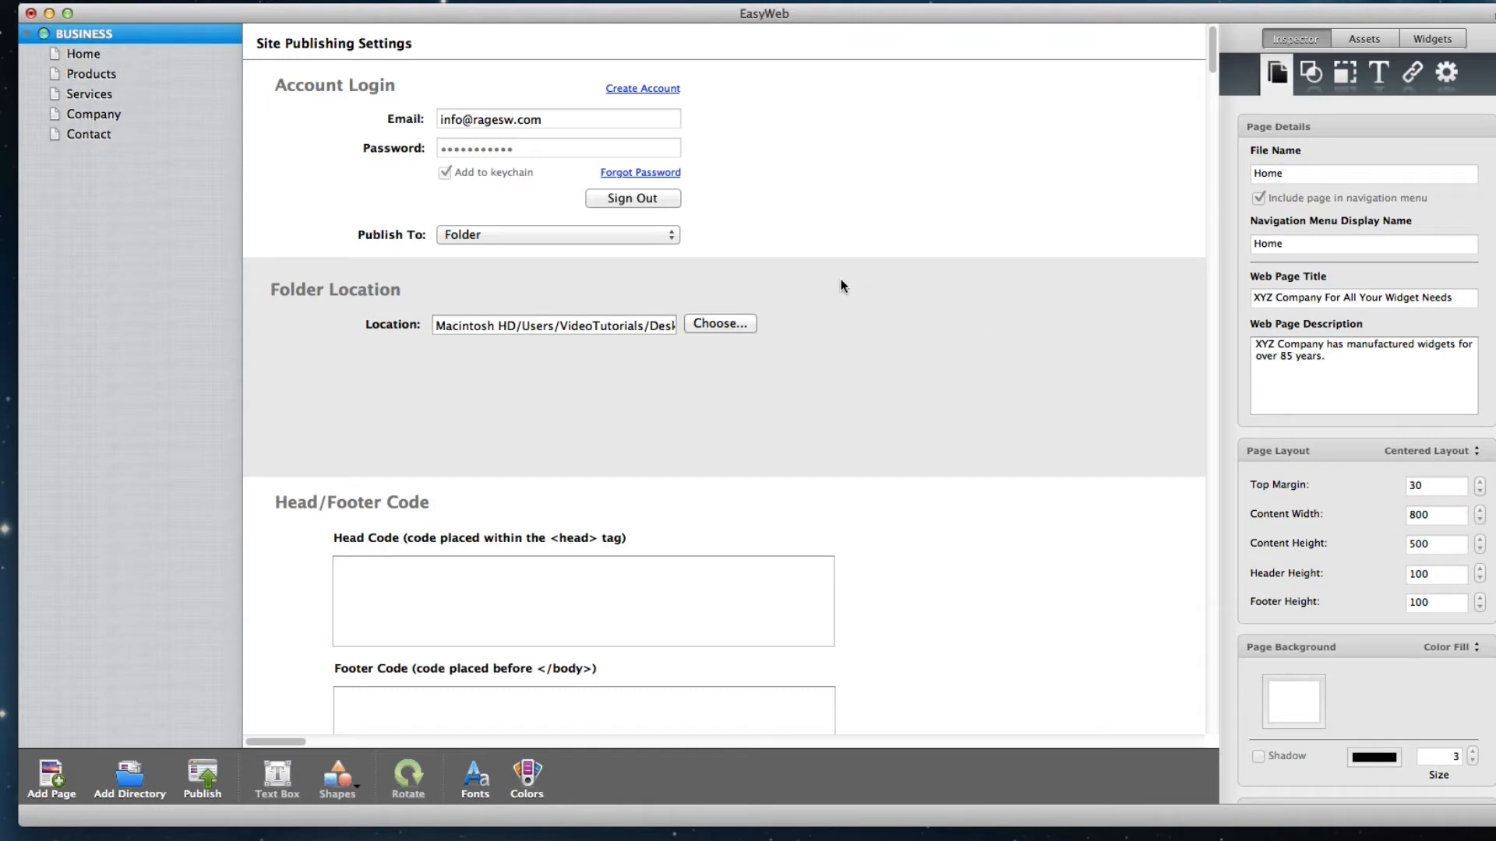
click(558, 235)
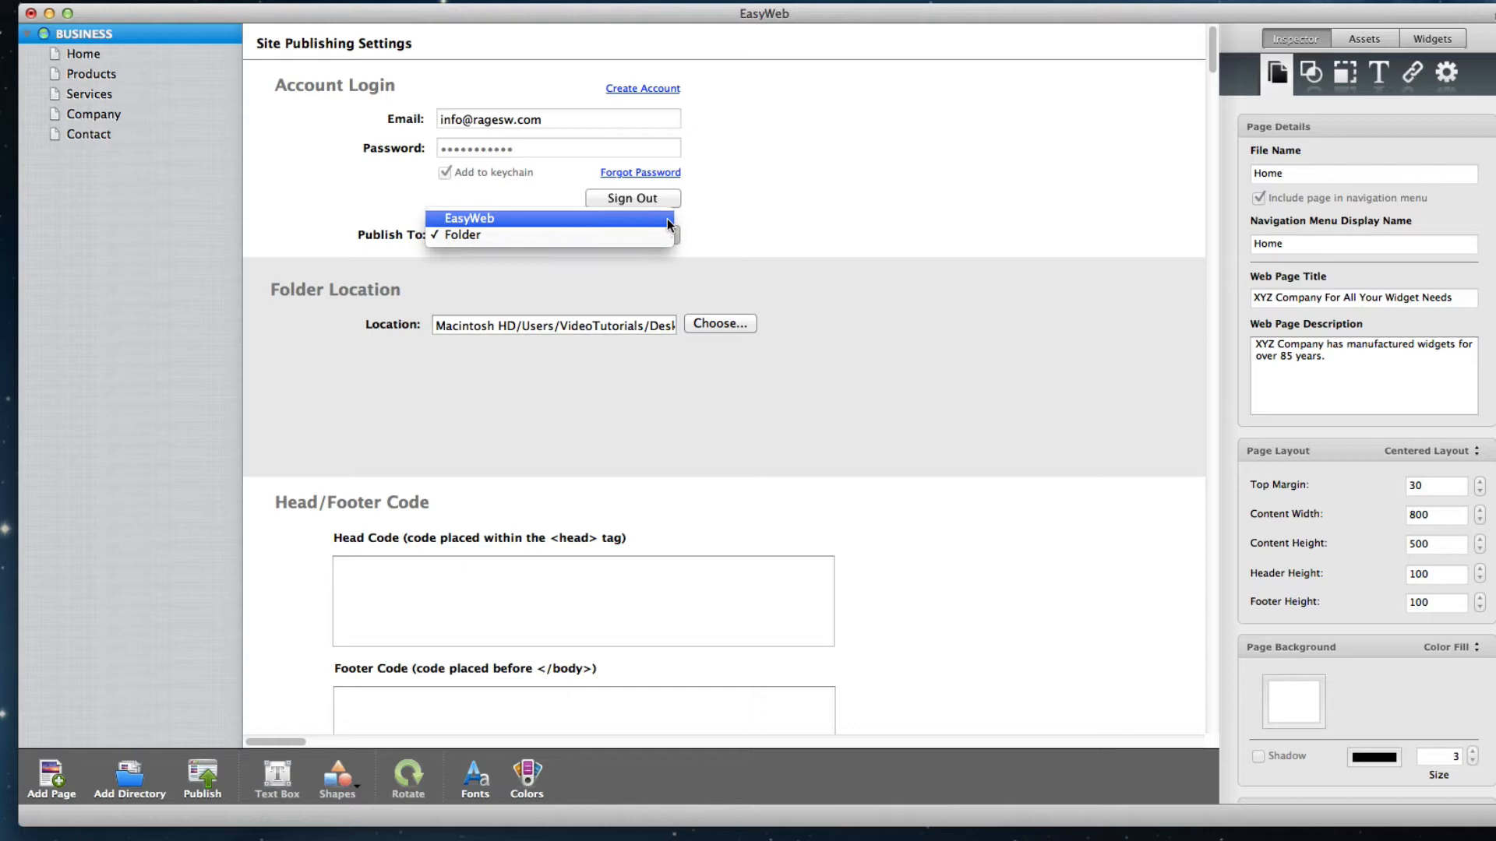
- Switch Publish To from Folder to EasyWeb hosting and enter site name 'temporary'
click(470, 218)
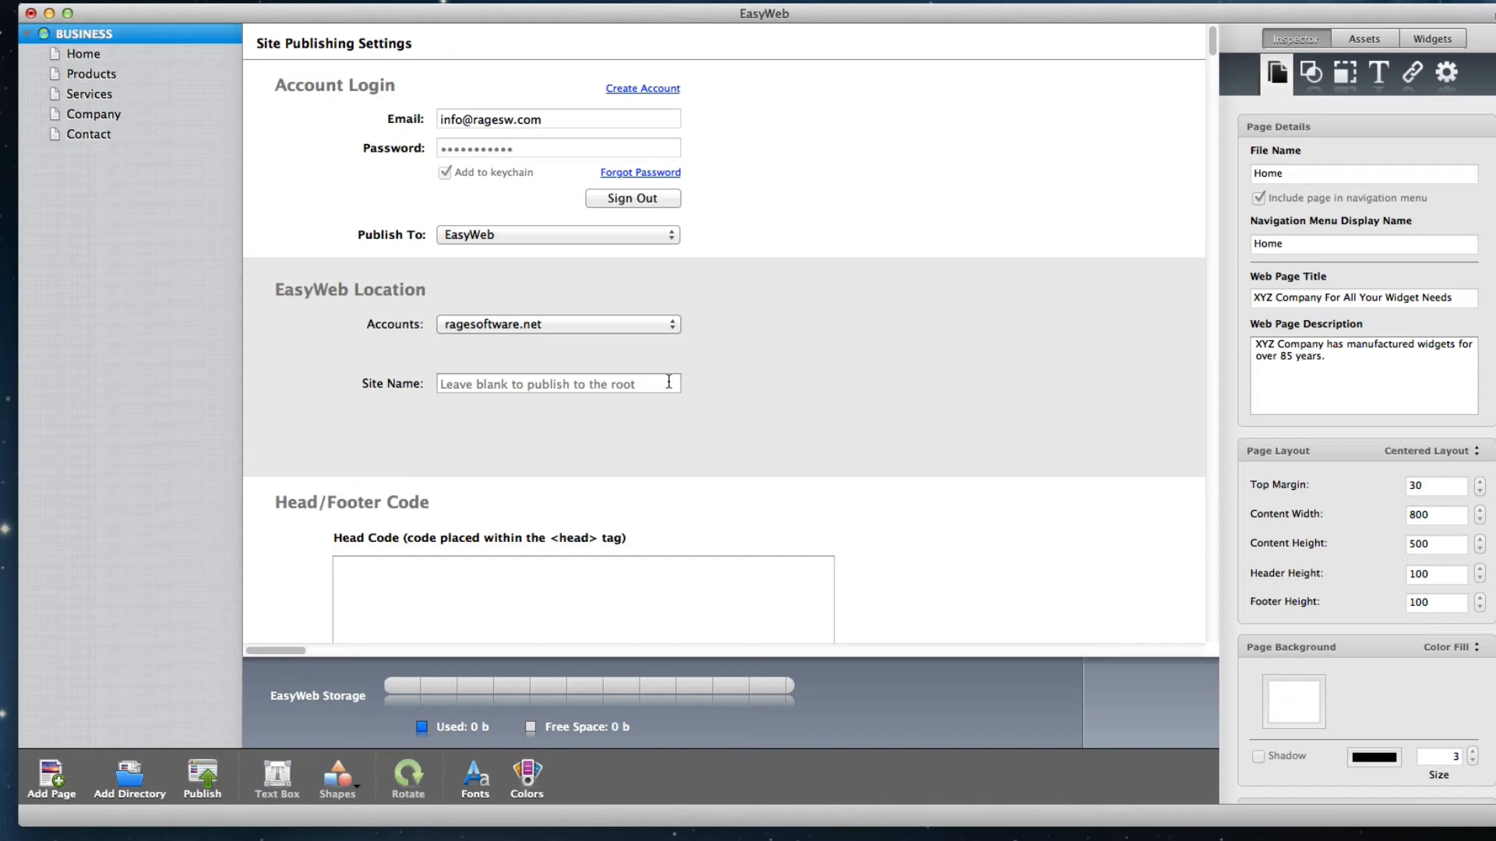
click(557, 384)
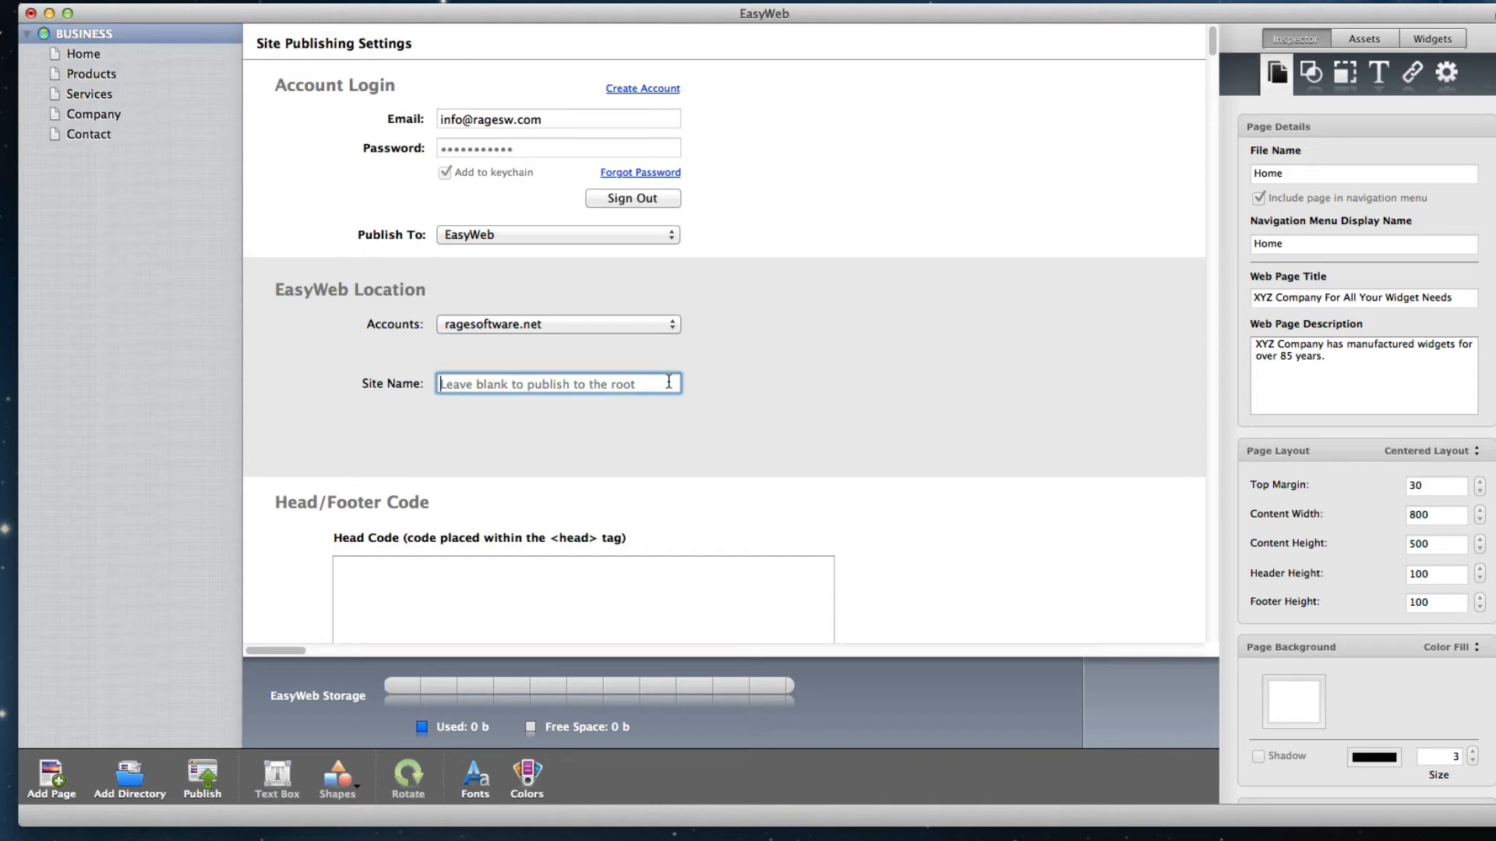
text(temp)
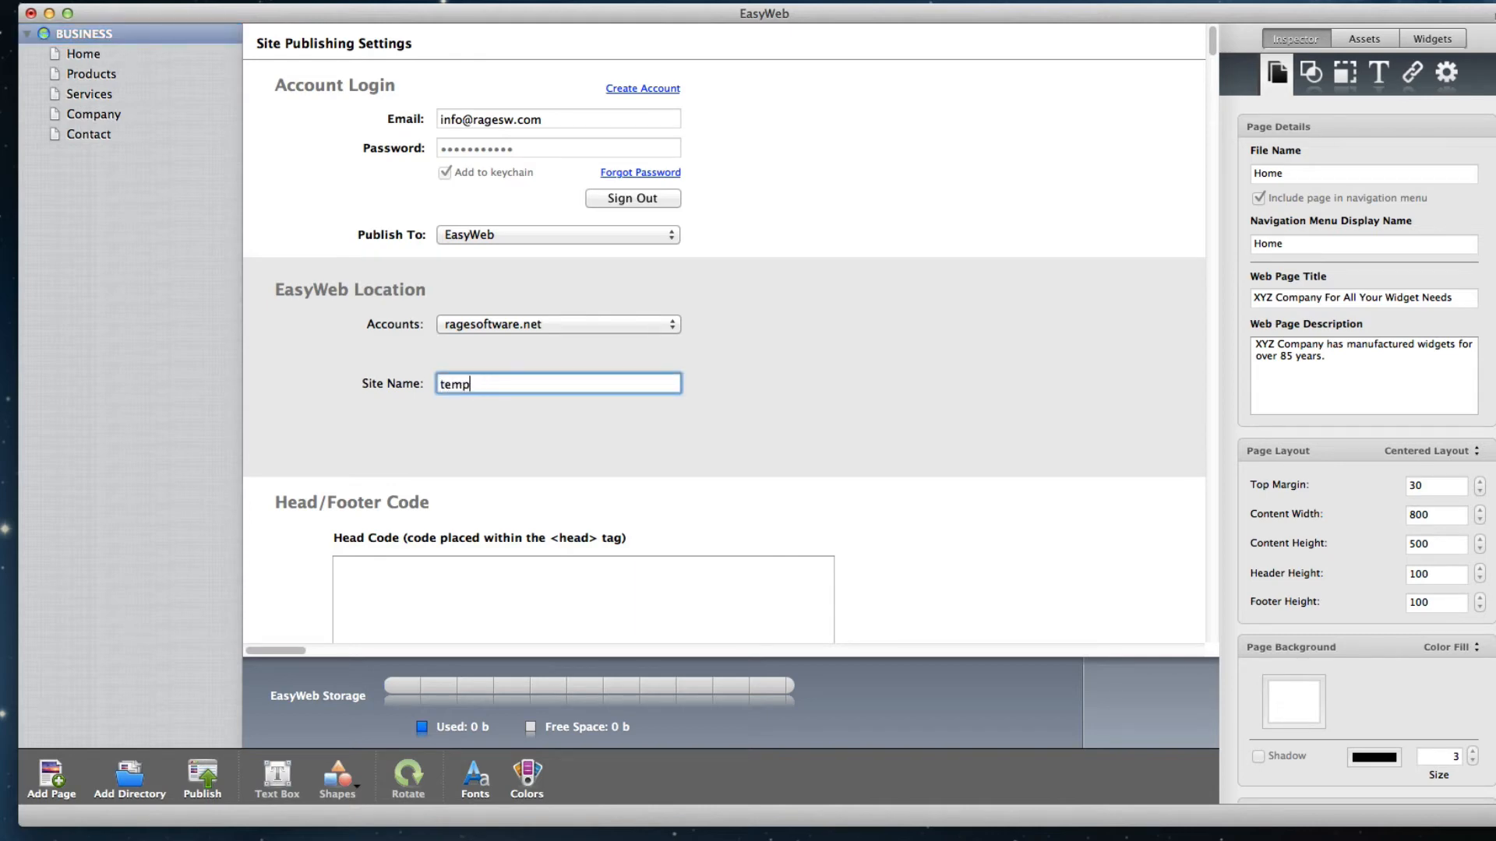
text(orary)
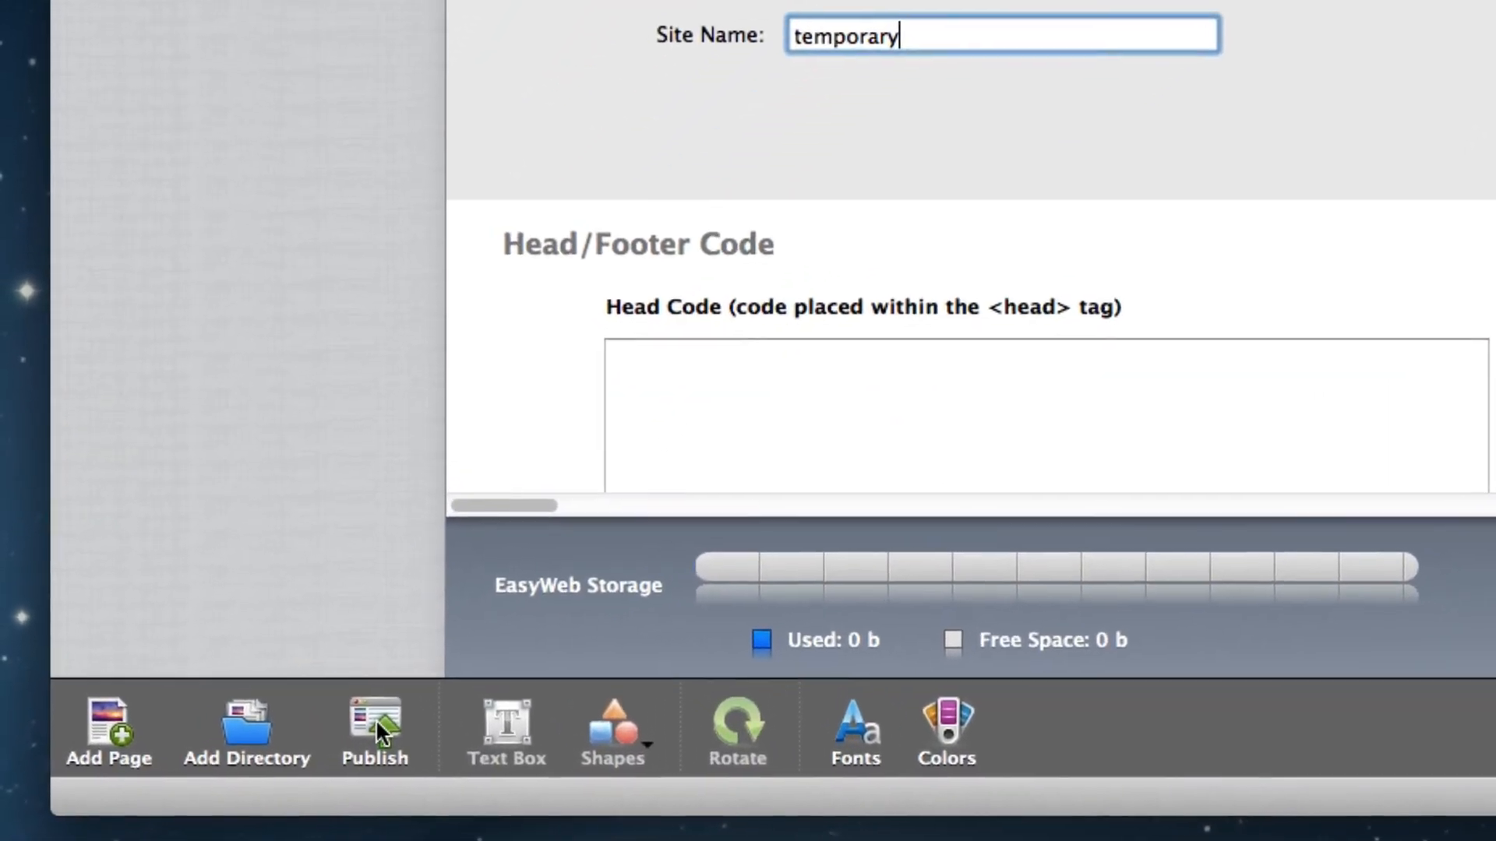
- Publish, silencing the copyright reminder, and open ragesoftware.net/temporary in the browser
click(374, 721)
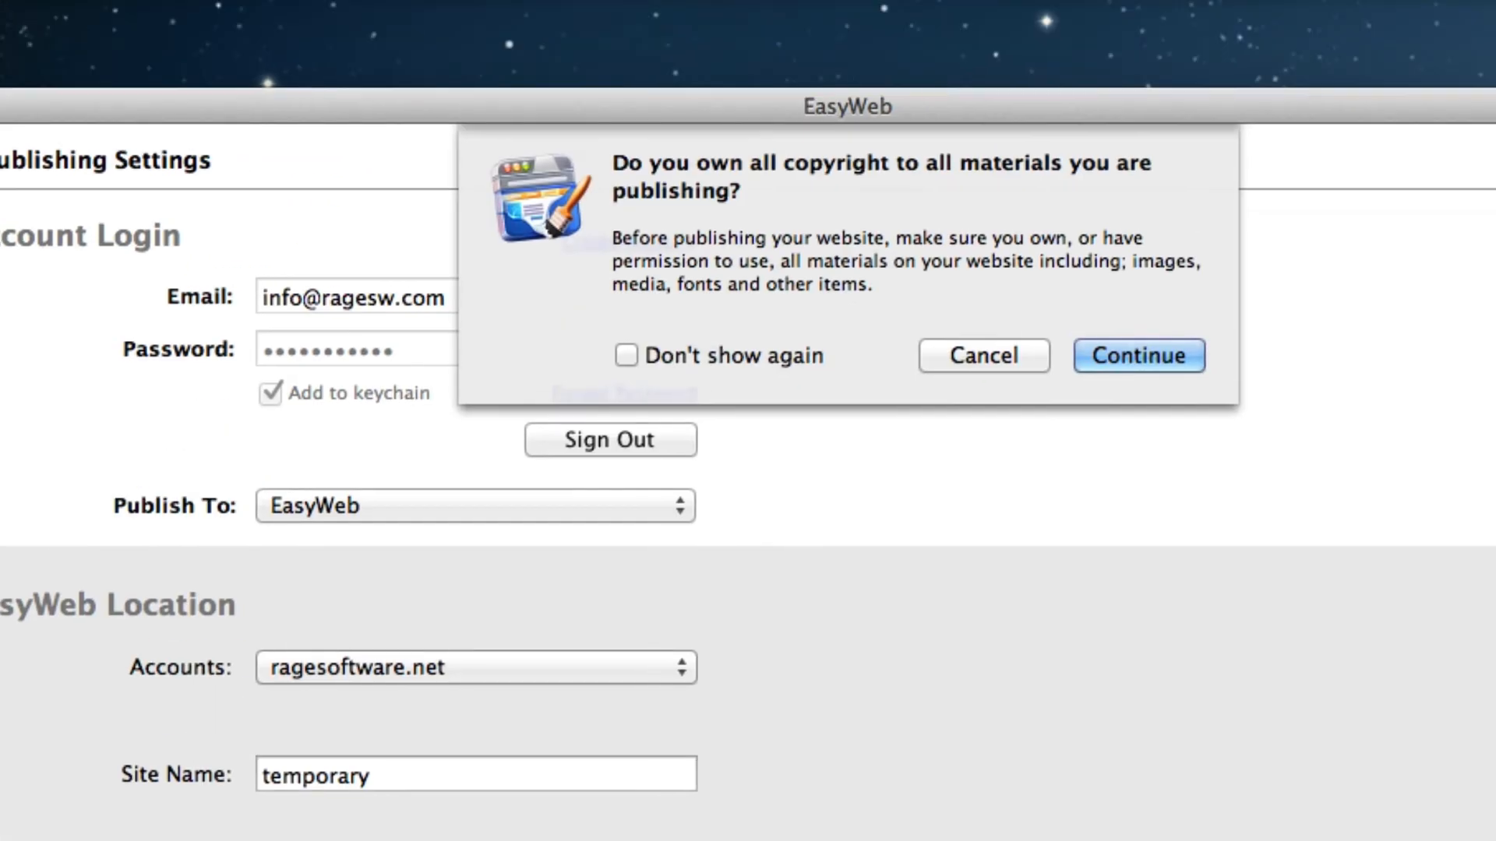
mouse_move(959, 536)
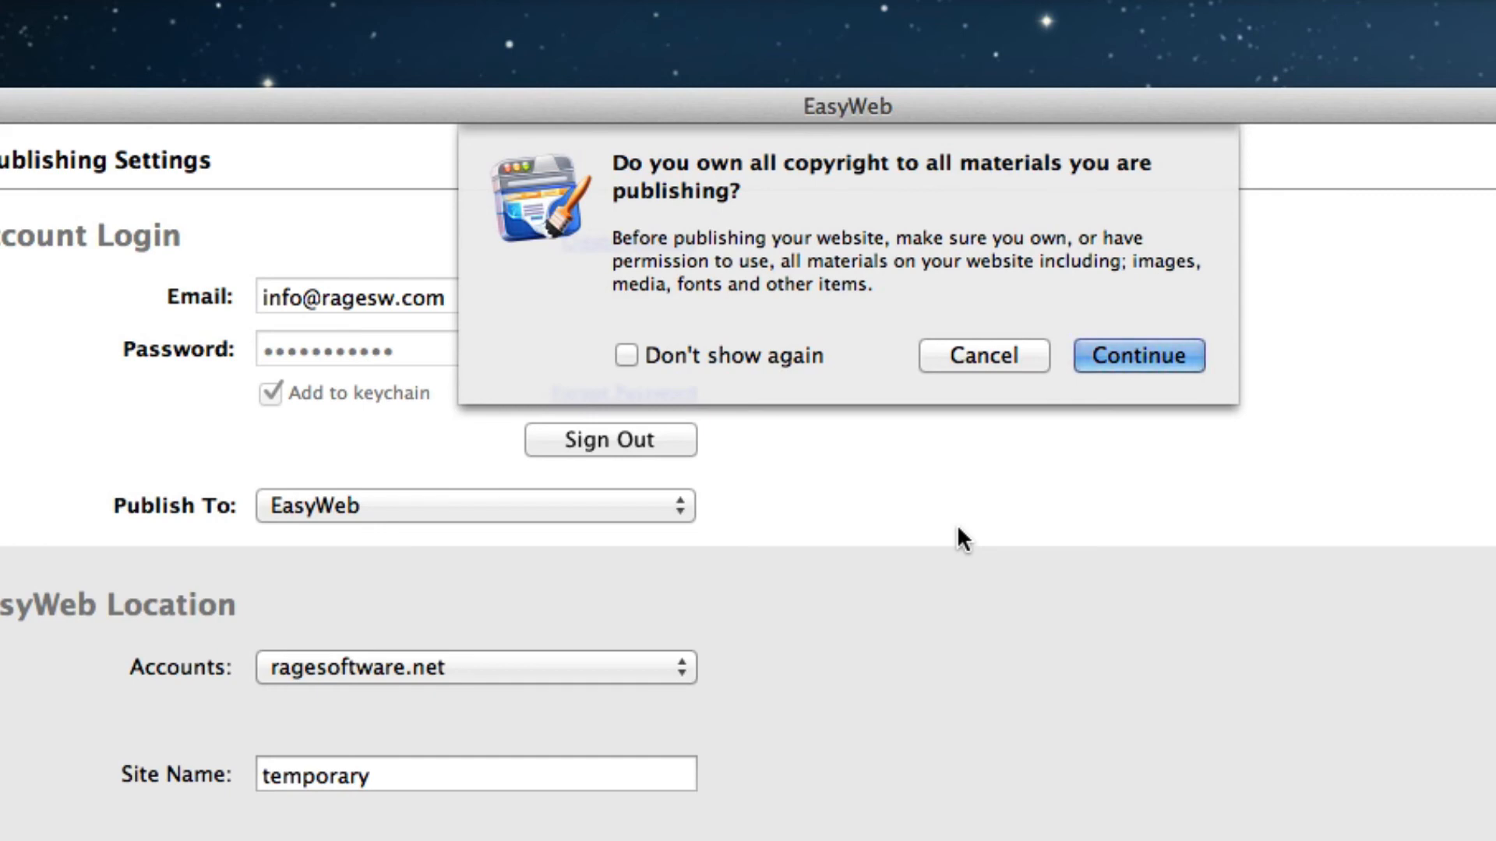
click(625, 356)
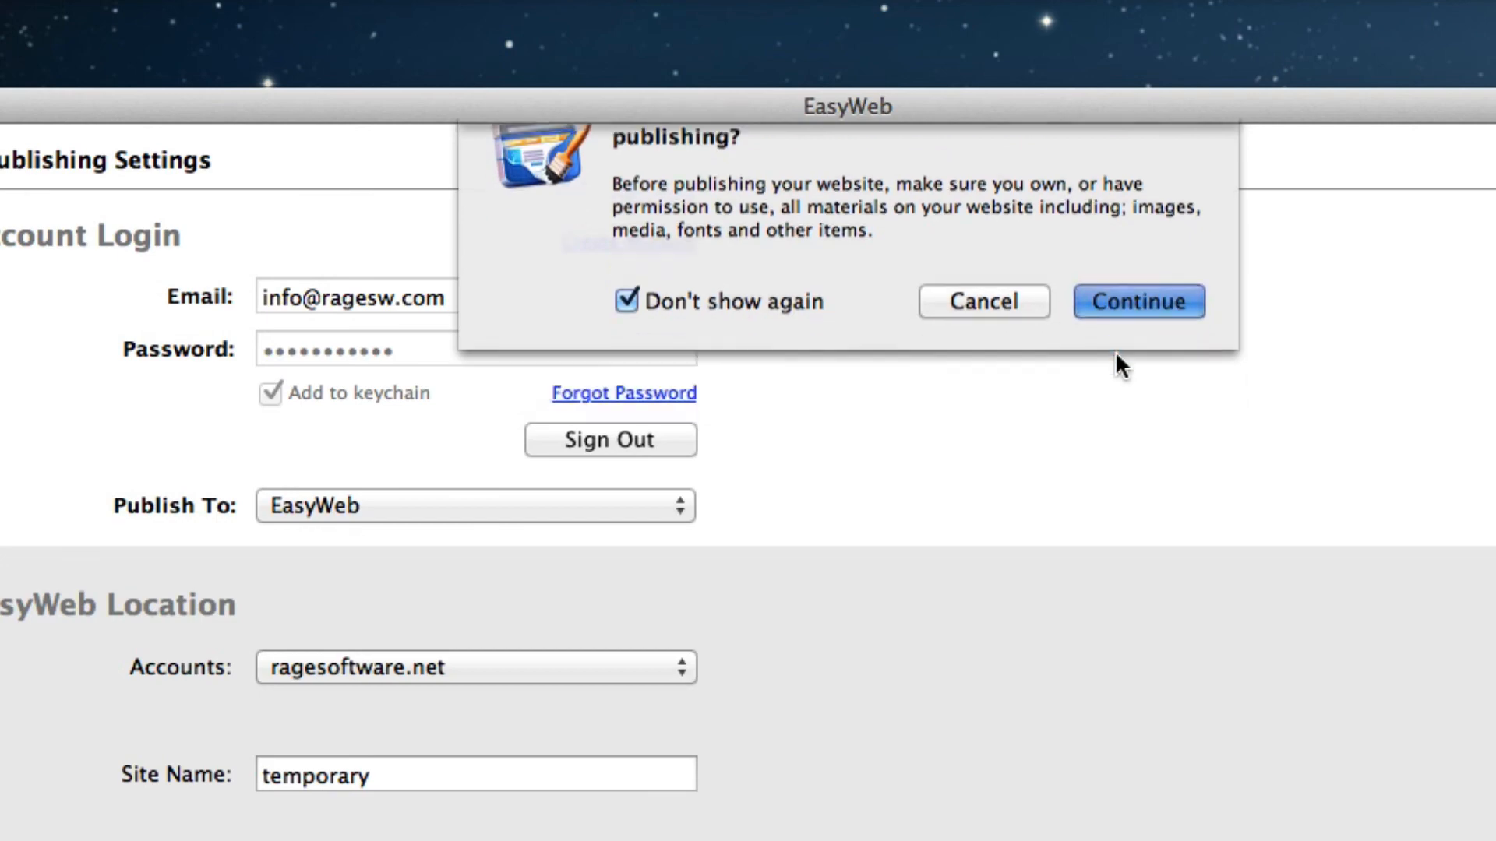
click(1138, 301)
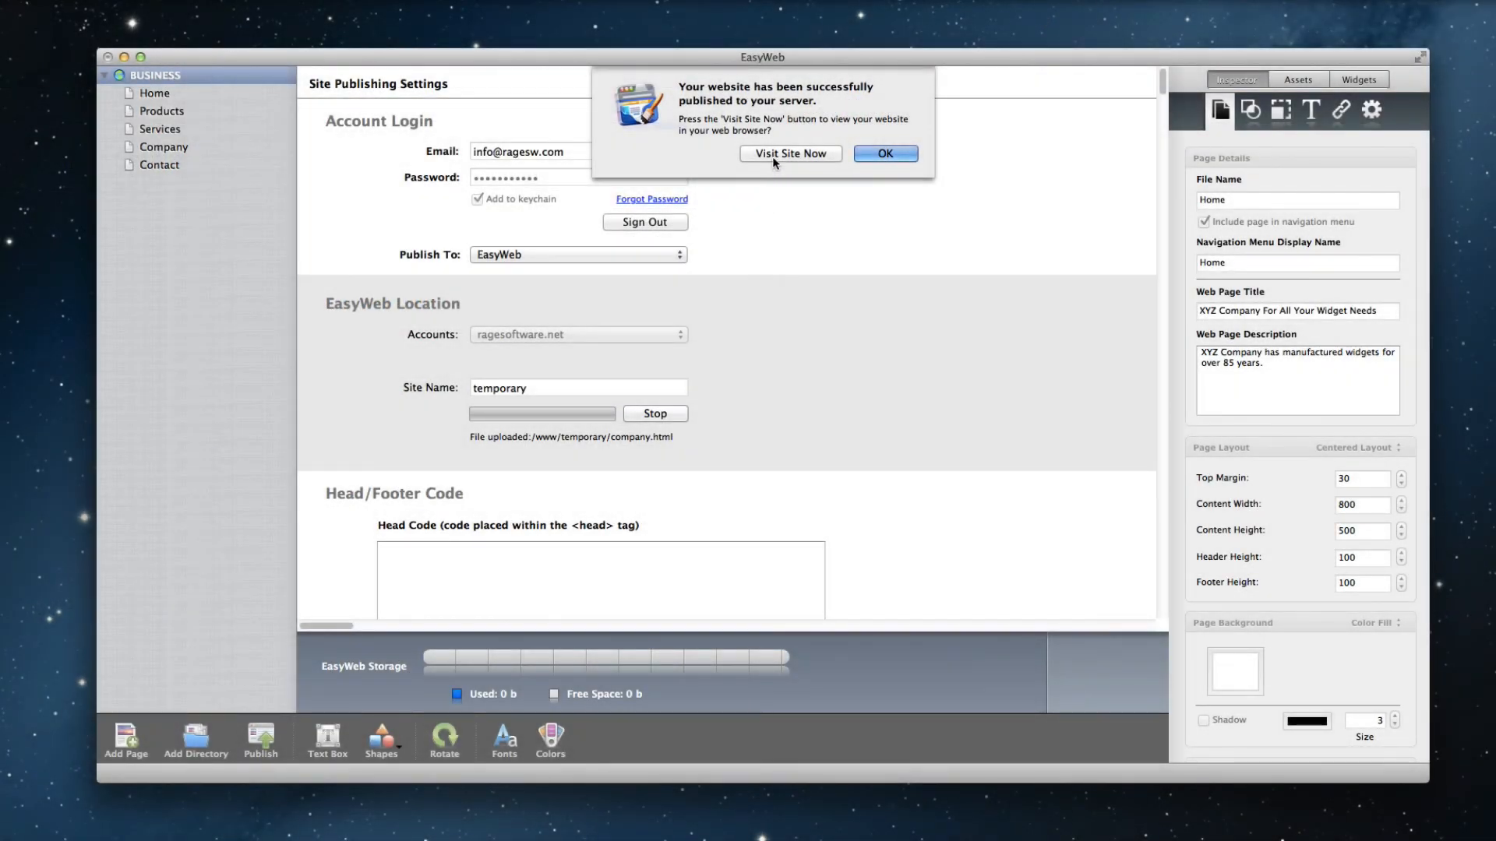
click(790, 153)
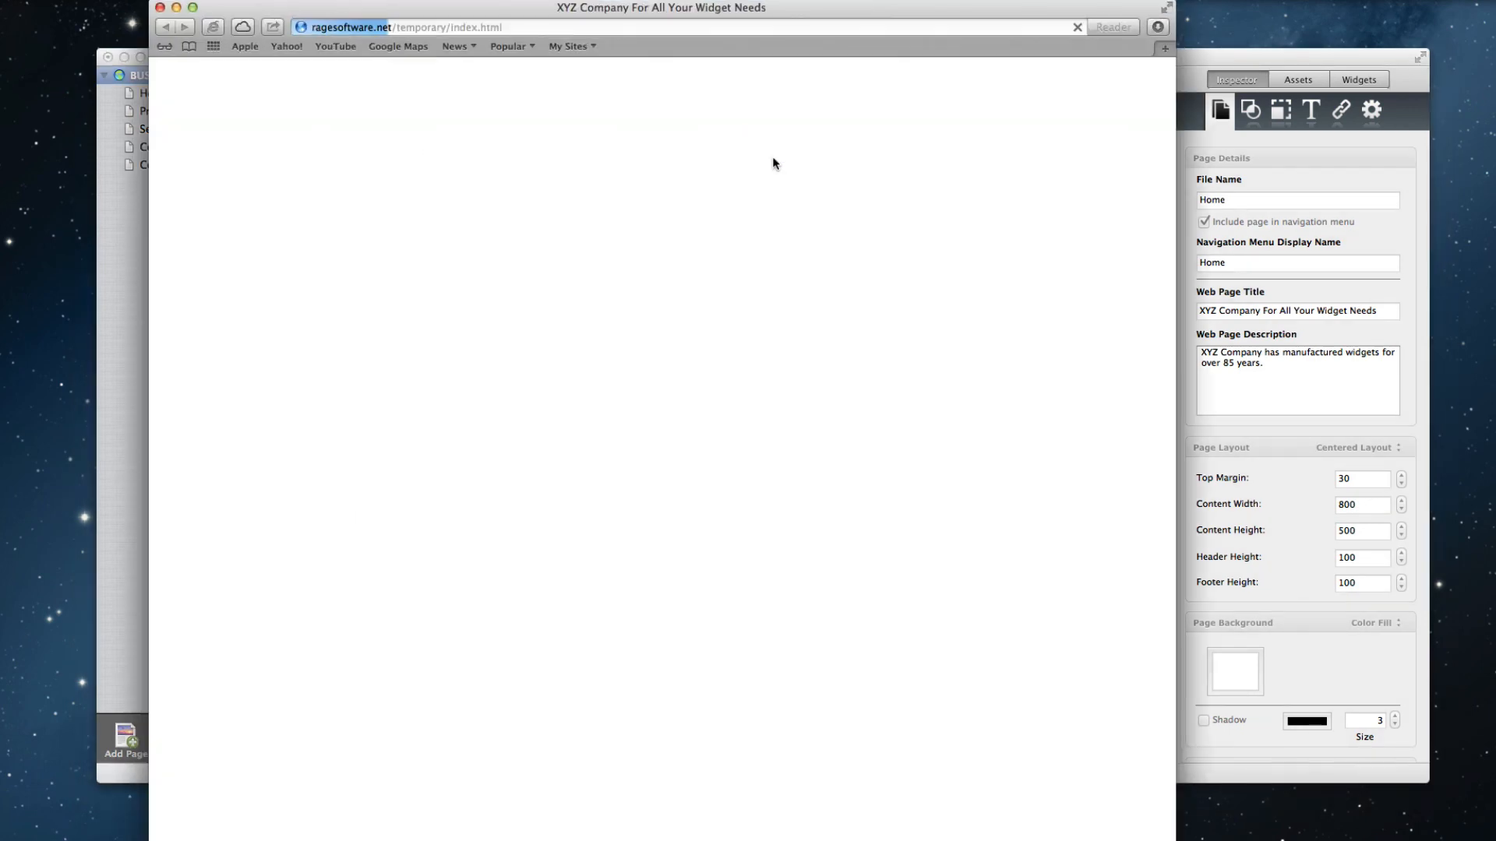